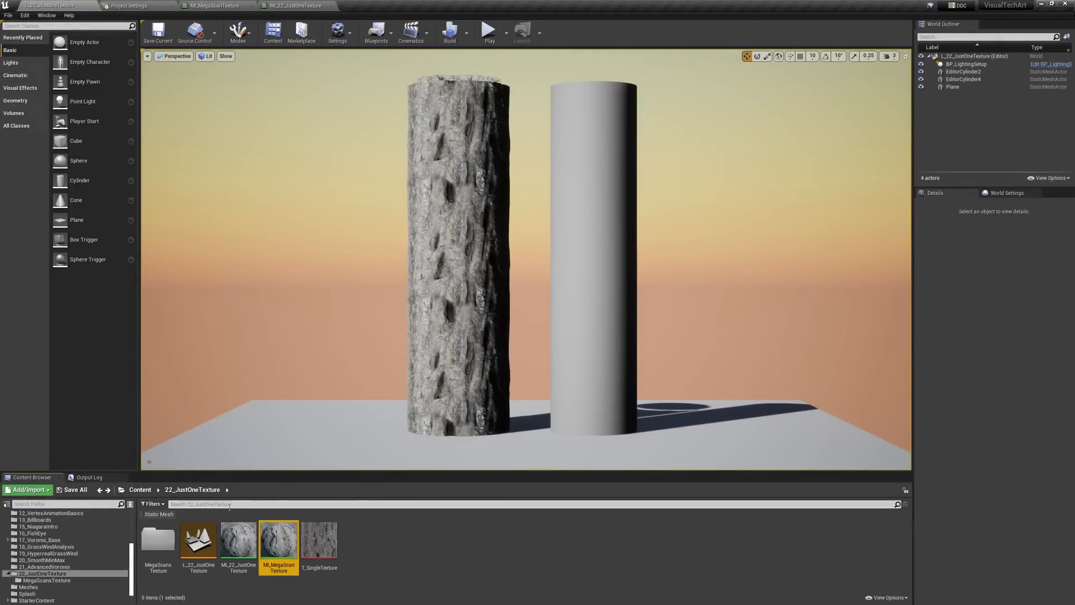
Open MI_MegaScanTexture in the Material Editor to review its four texture samples
click(238, 544)
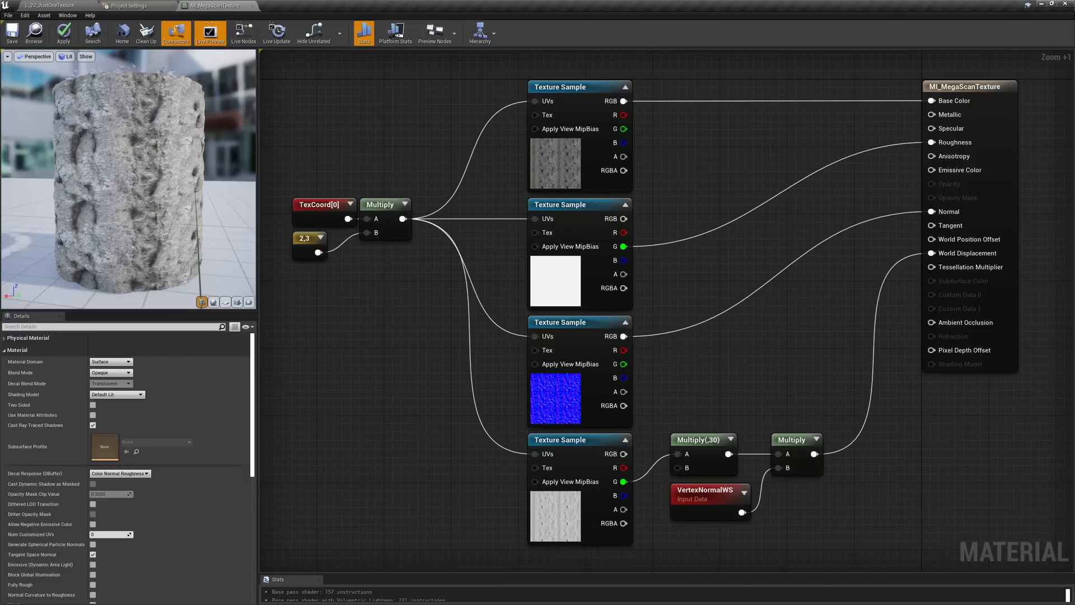
click(580, 86)
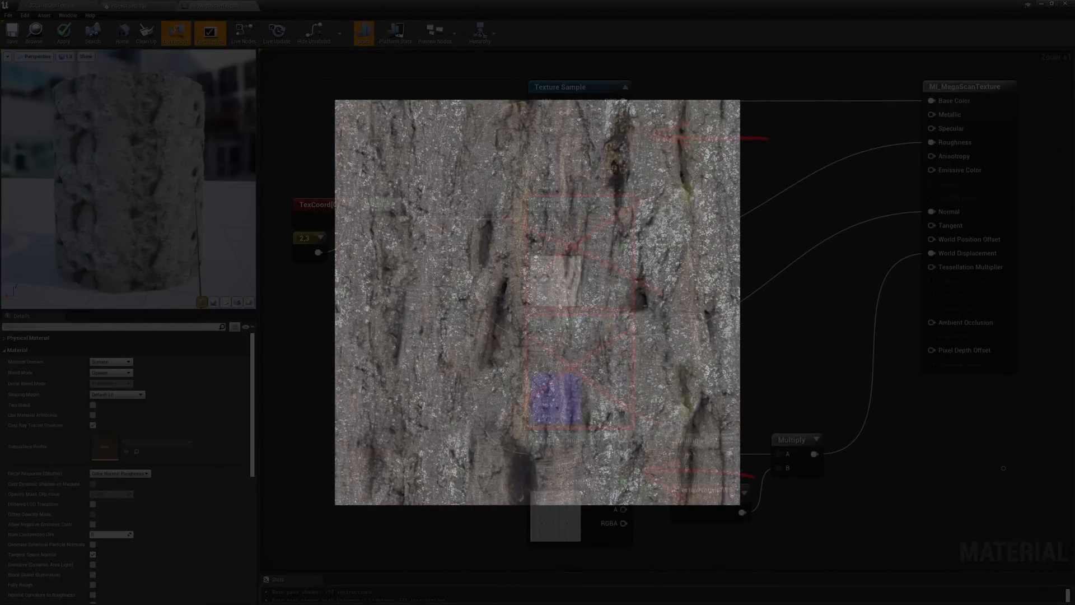
click(287, 4)
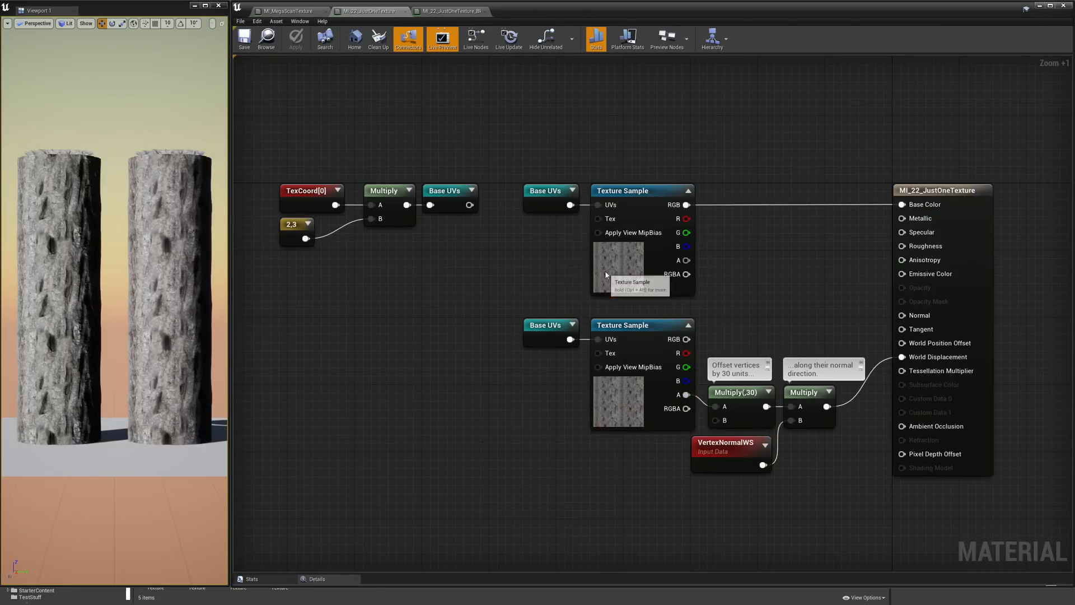
Open T_SingleTexture from the Texture Sample thumbnail and inspect its pixels
double_click(618, 267)
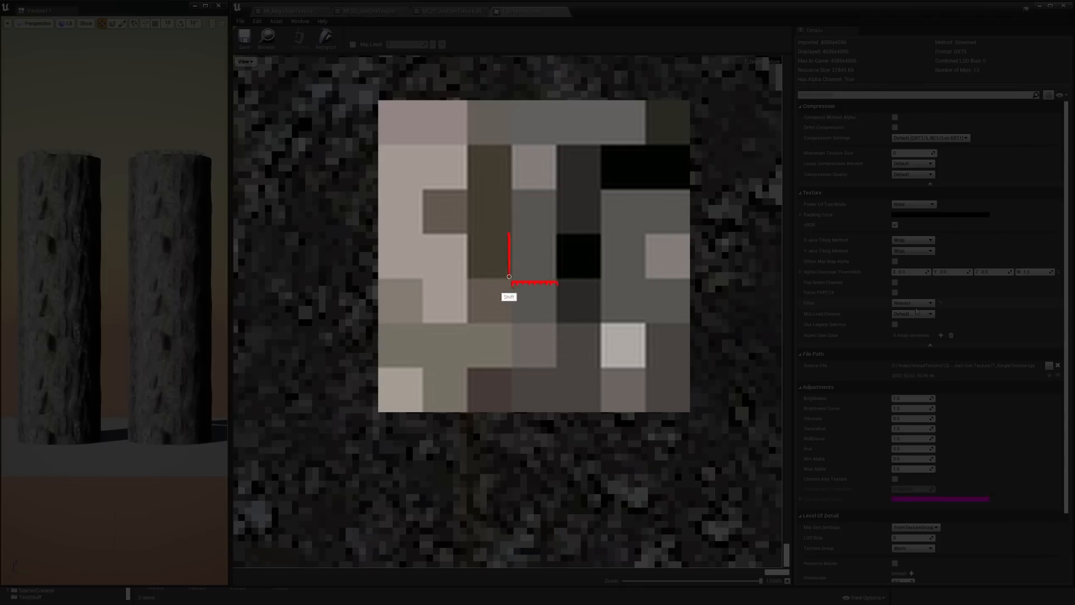
Wire a T_SingleTexture Texture Object into a reroute named 'Texture'
drag(509, 276, 569, 302)
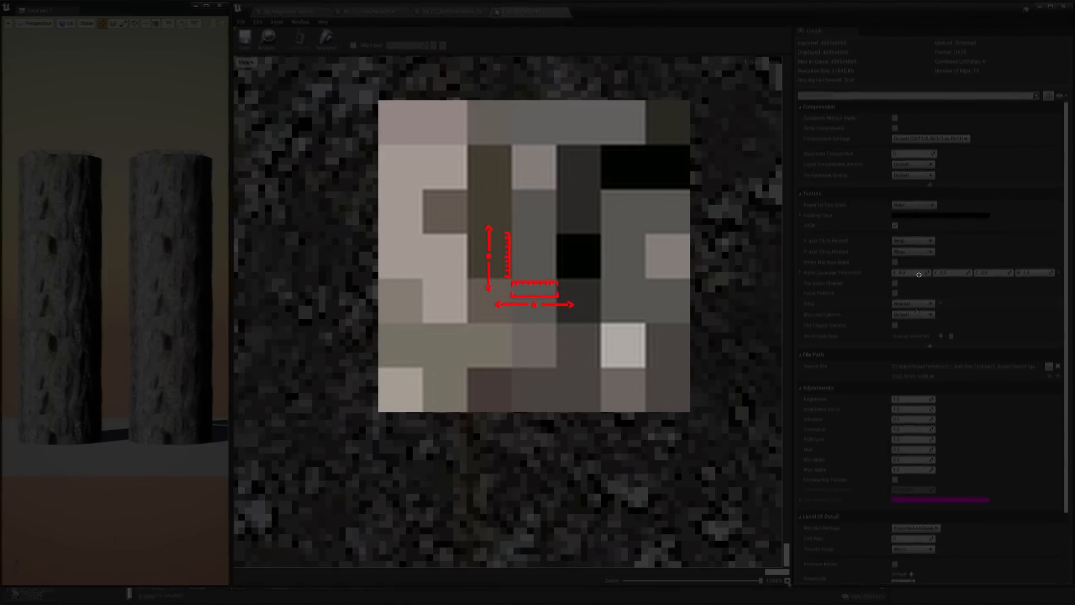
click(366, 10)
text(texturepr)
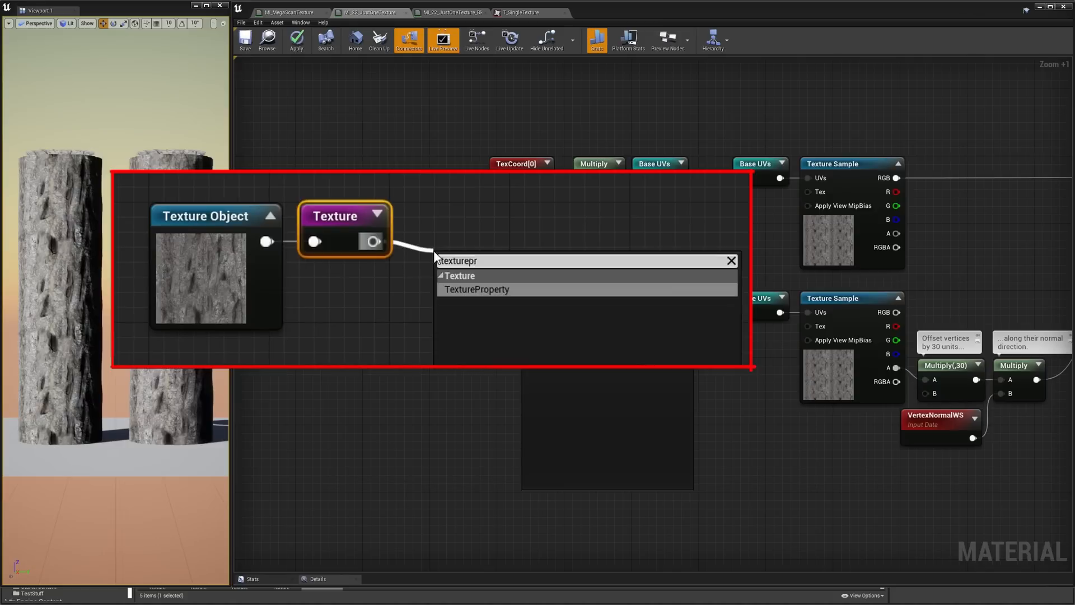
Add a TextureProperty node and set its output to Texel Size
click(476, 289)
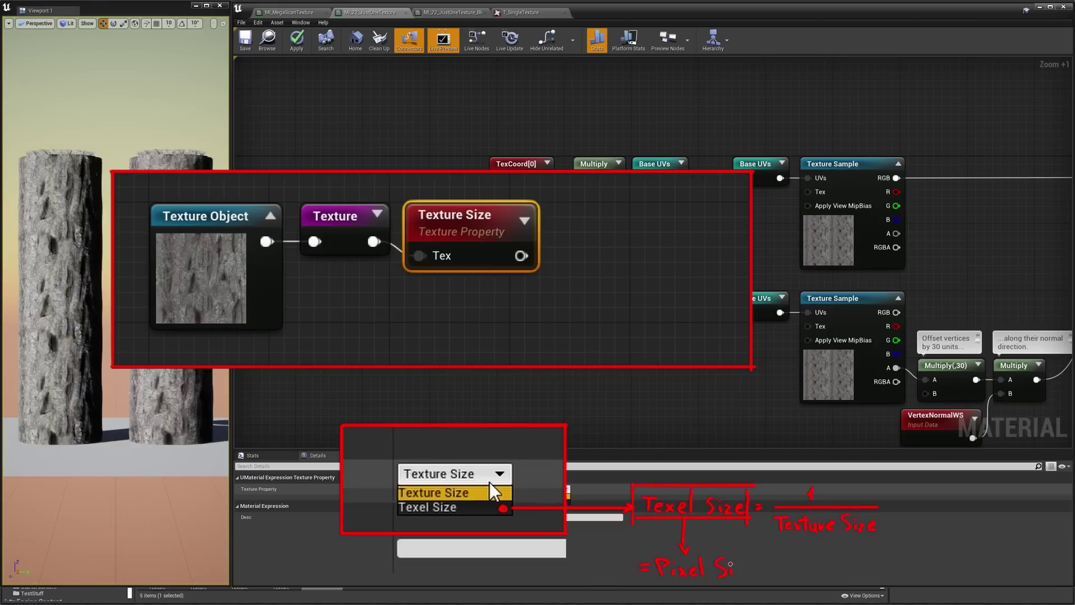
click(427, 507)
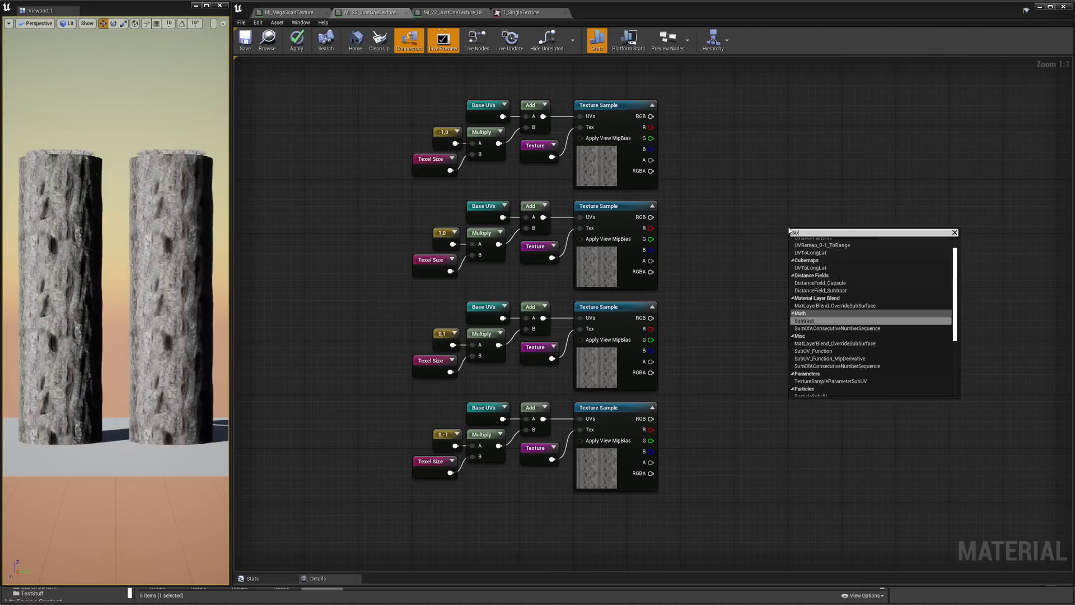
Add a Subtract node and note inverting it for OpenGL normals
click(805, 321)
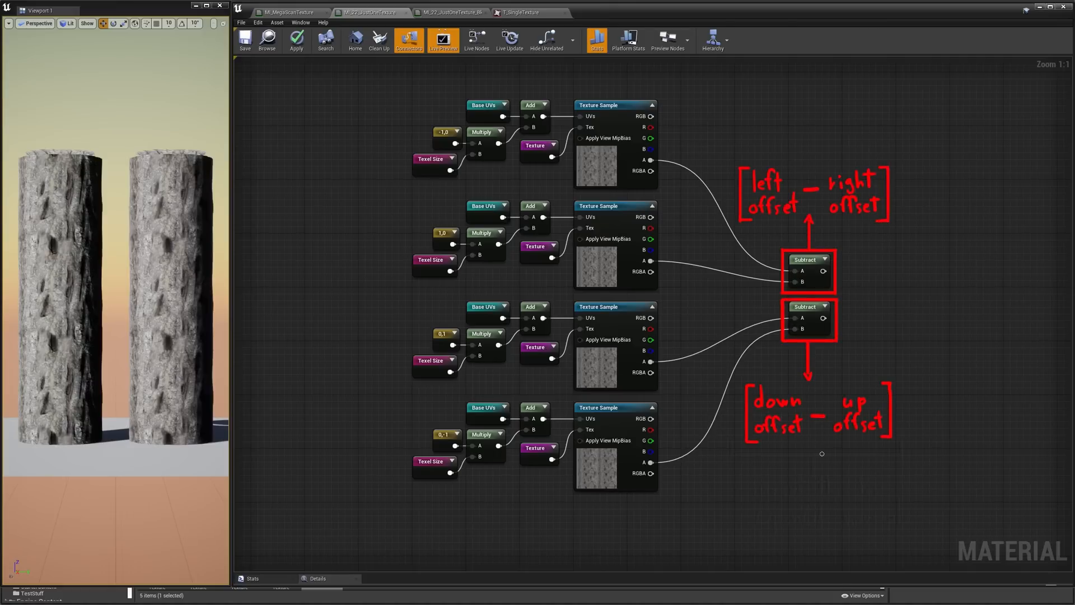
text(invert this for OpenGL nor)
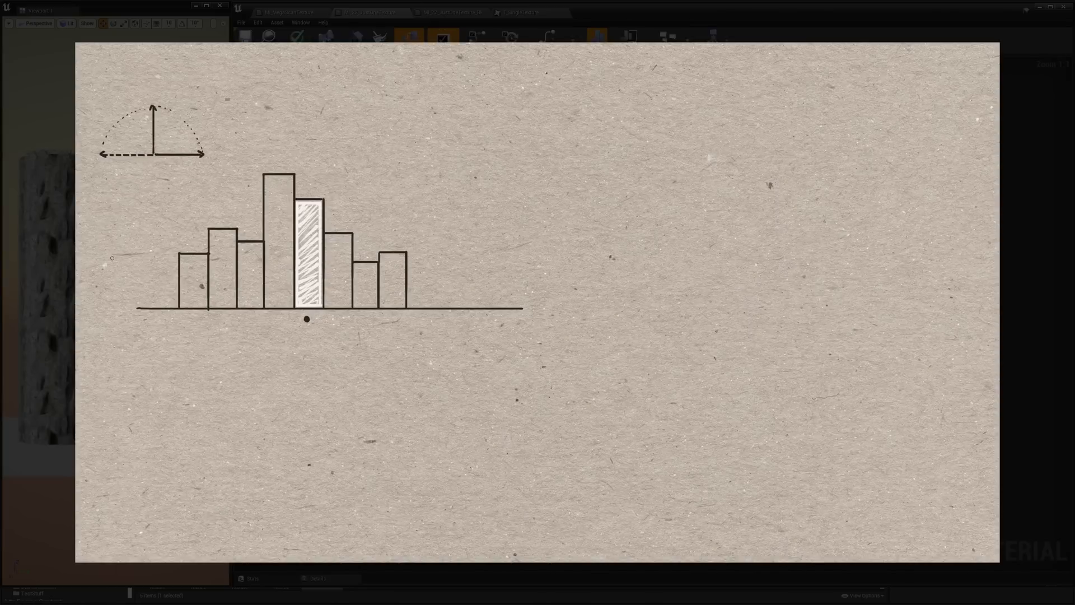
Annotate the sketch with normal and height-map ranges (0 → 1) and h1-h2<0, h1-h2>0 cases
text(normal components range : -1 → 1)
text(normal vector length : 1)
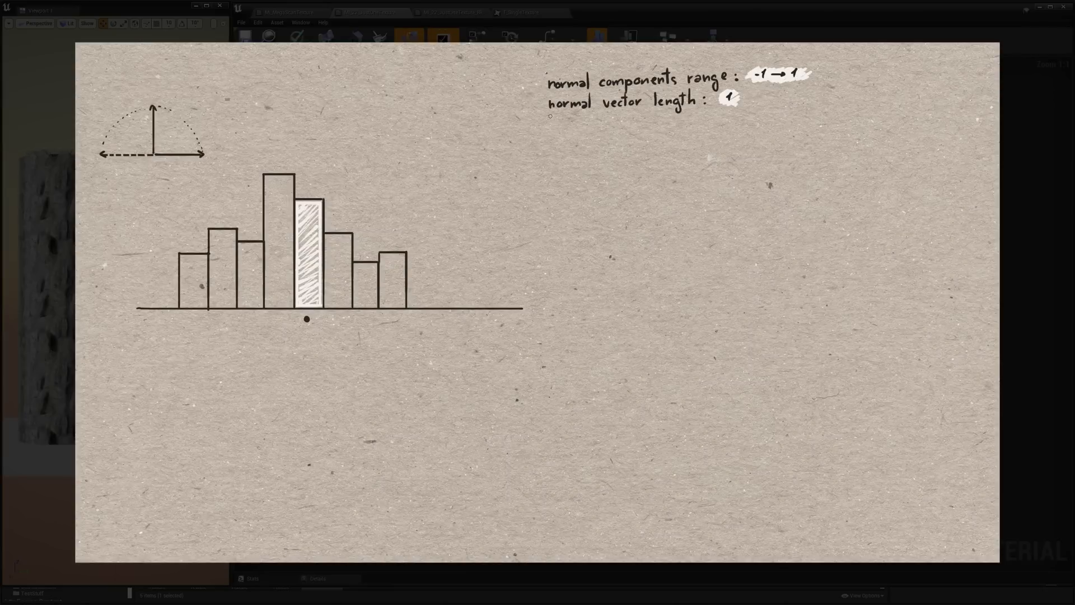
text(height map range :)
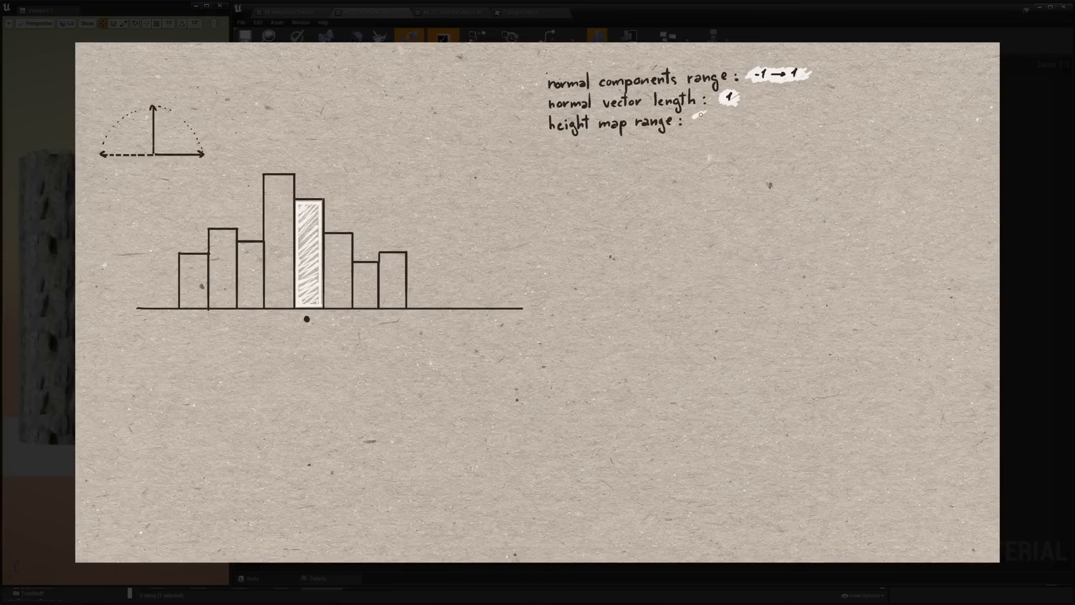
text(0 → 1)
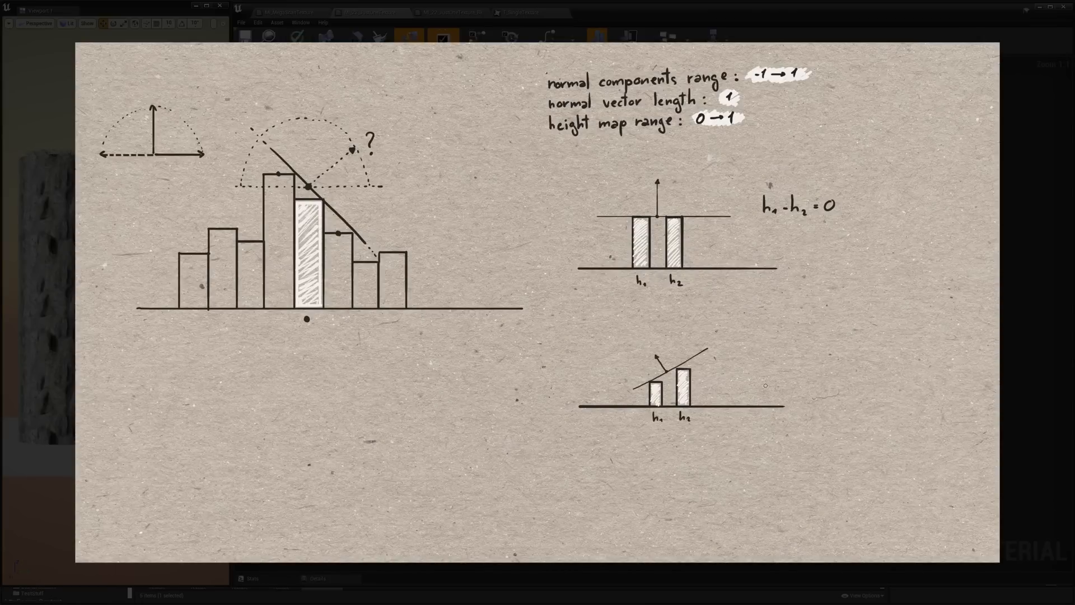
text(h1-h2<0)
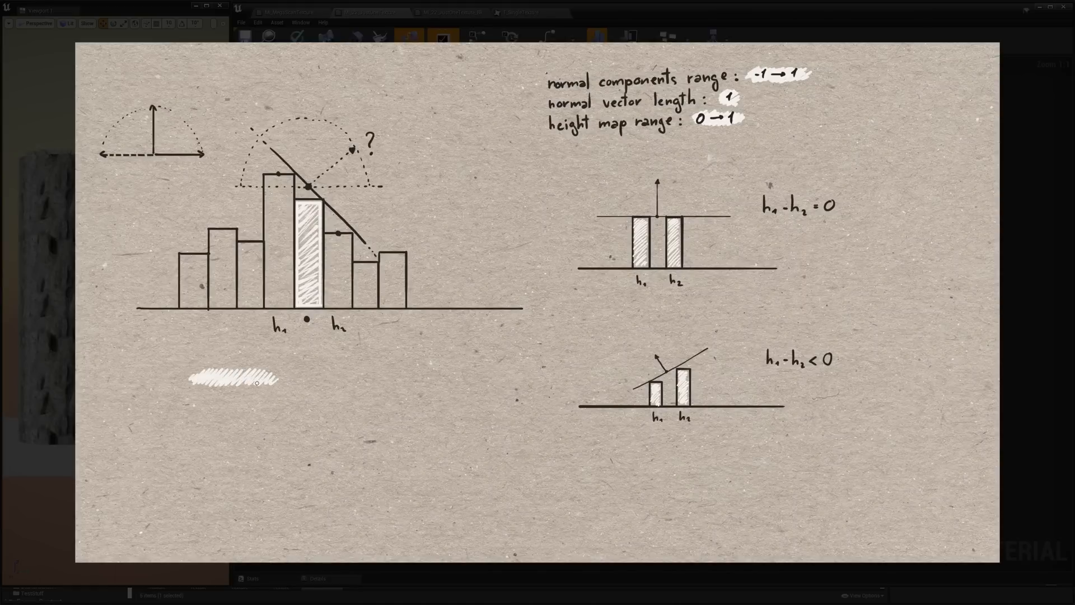
text(h1-h2>0)
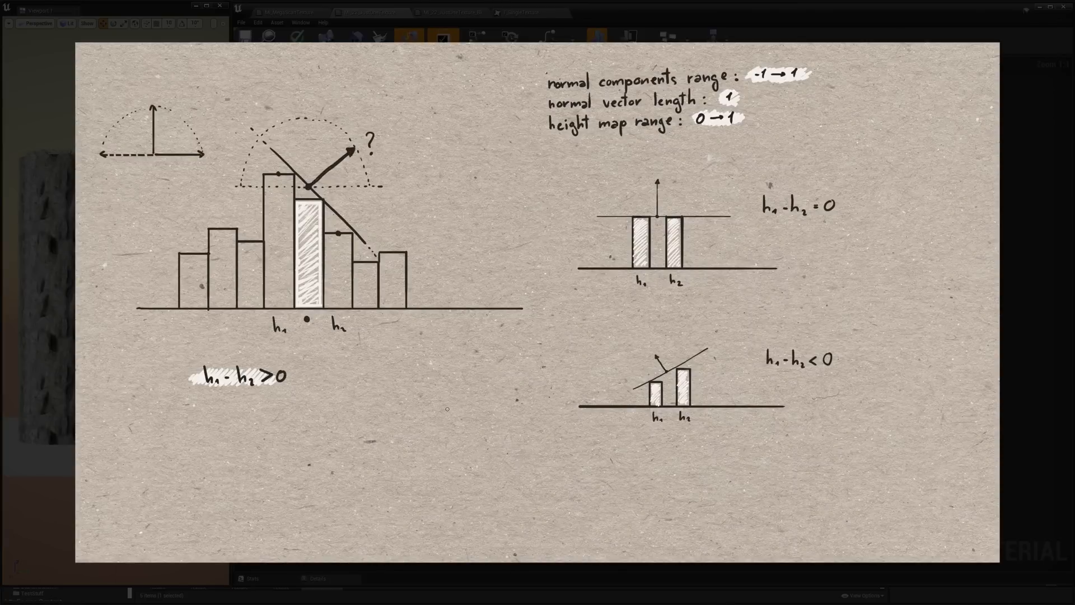
mouse_move(242, 436)
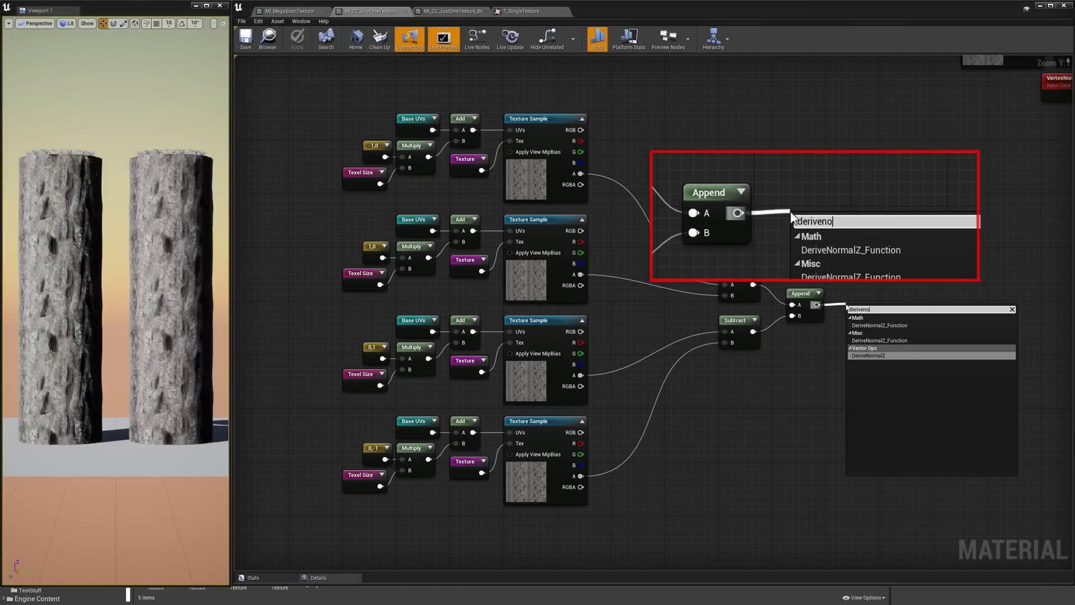
Add a DeriveNormalZ node after the Append of both height differences
click(868, 355)
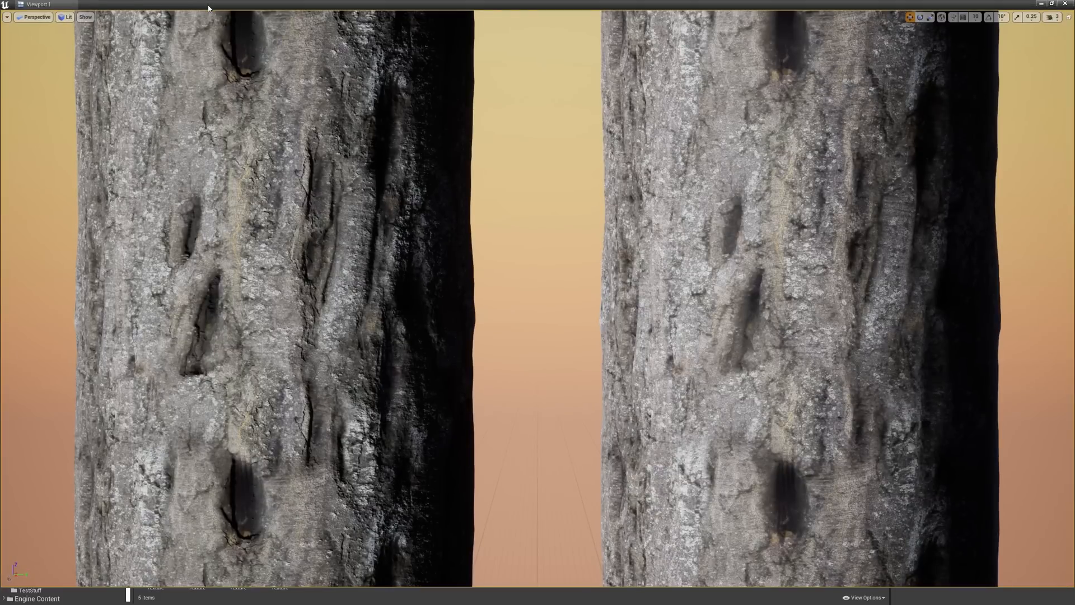
Switch the viewport from Lit to Buffer Visualization > World Normal
click(64, 17)
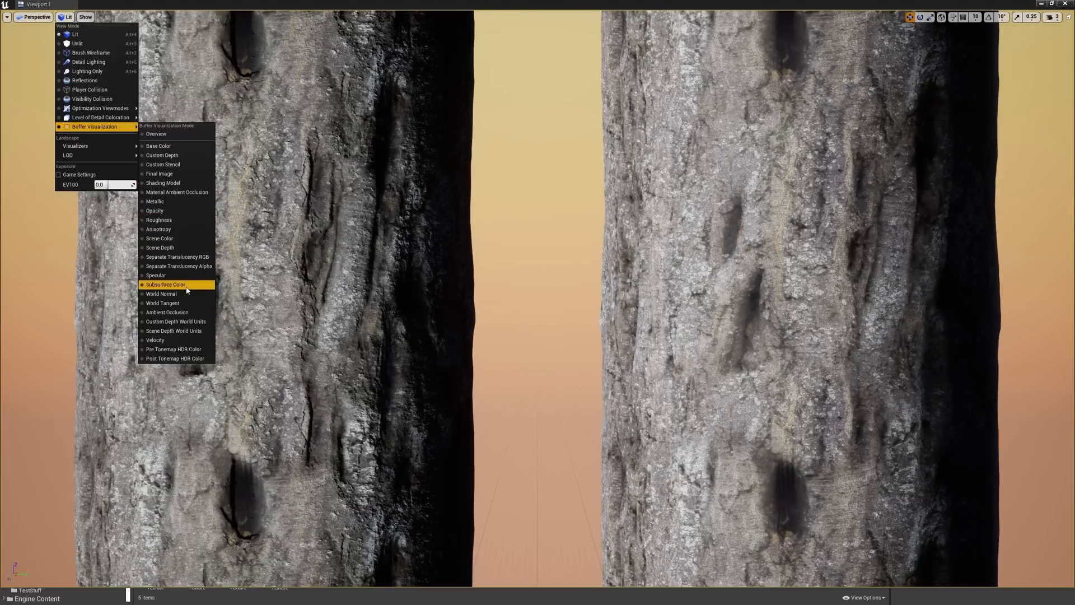
click(161, 293)
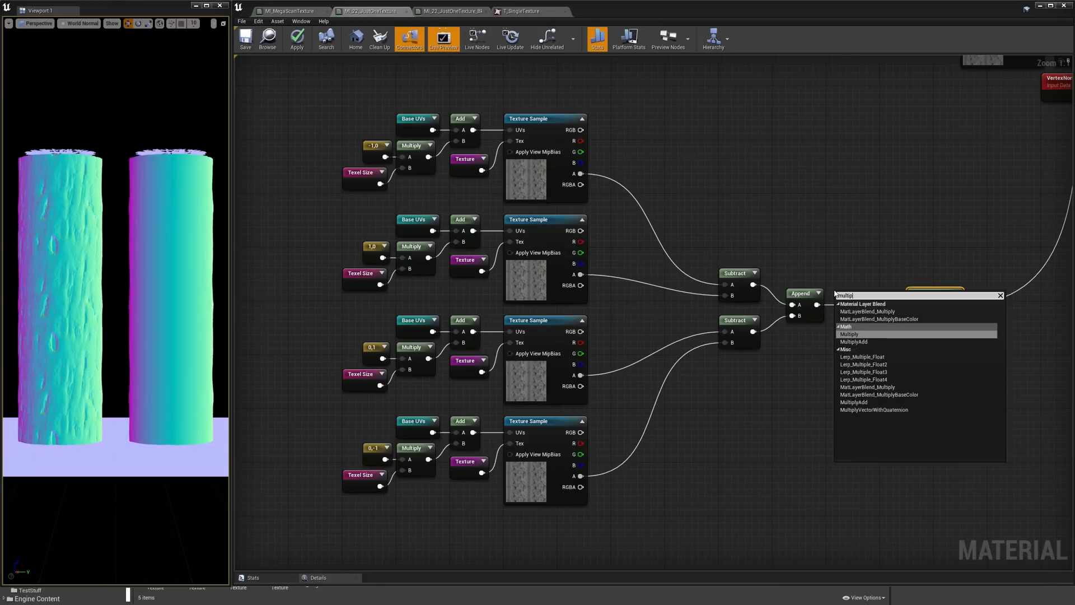
Insert a Multiply after Append with Const B set to 100
click(849, 334)
text(100)
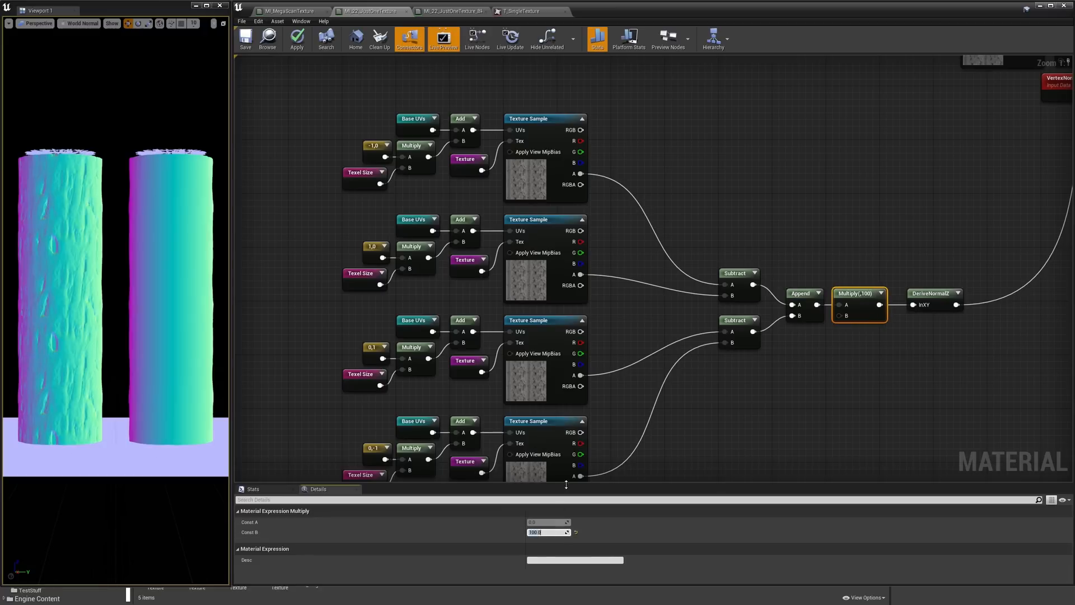
click(245, 38)
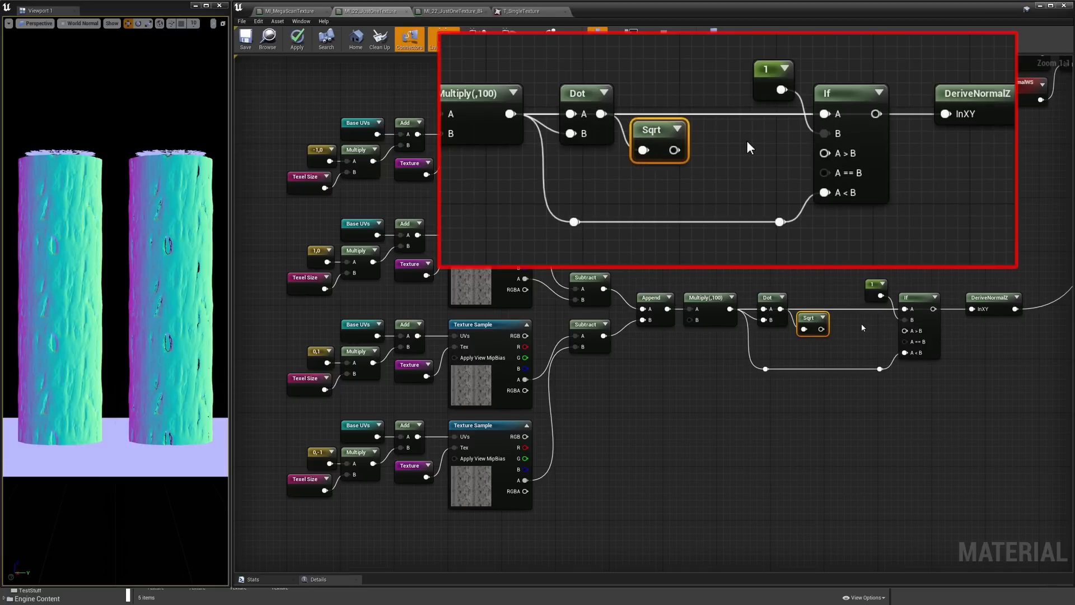
mouse_move(725, 140)
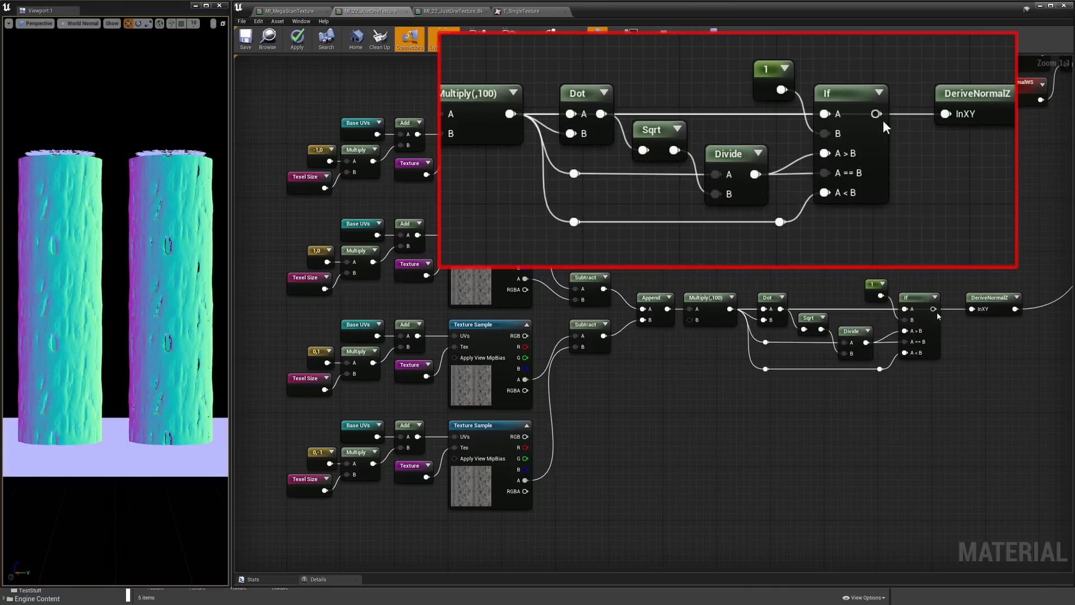
Set a node value in the Details panel for the Dot, Sqrt, Divide and If clamp
click(244, 39)
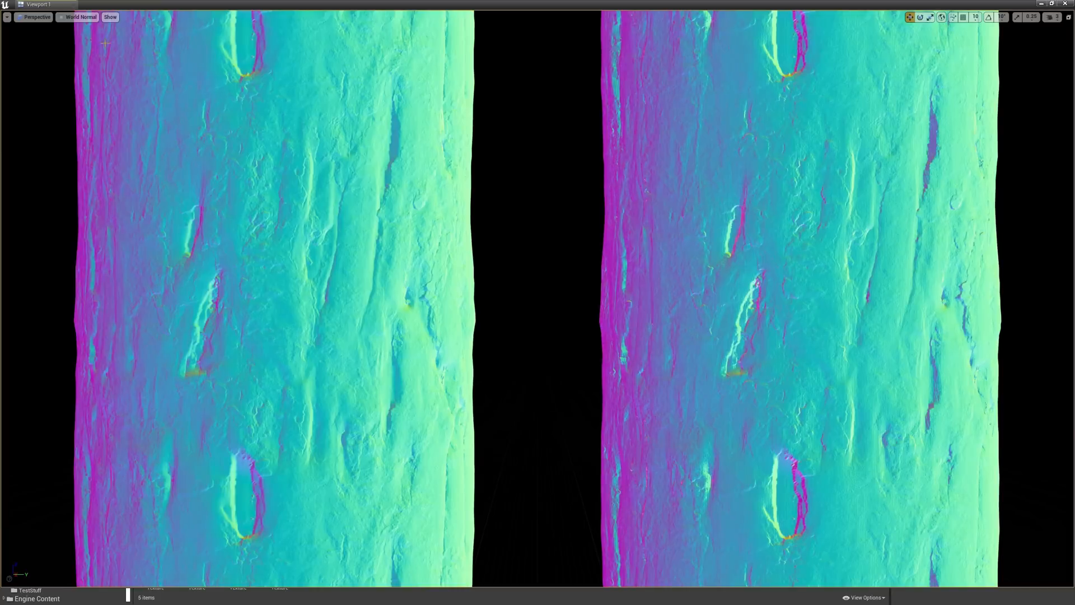
Maximize the viewport in World Normal view to compare both bark cylinders up close
click(82, 17)
text(invers)
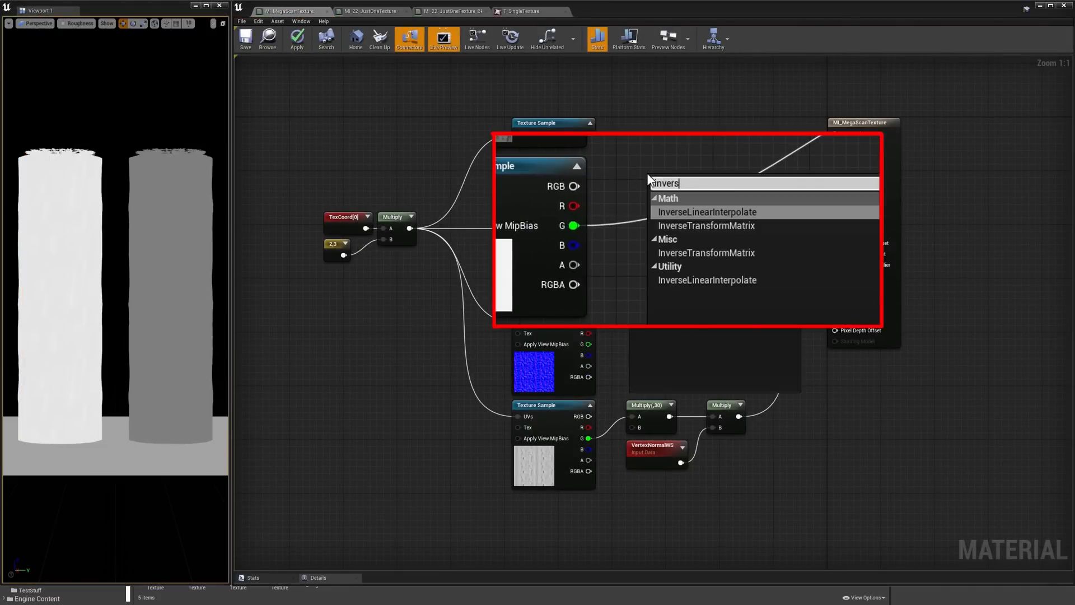
Set the viewport to Roughness and add InverseLinearInterpolate from the Texture Sample's G pin
click(707, 212)
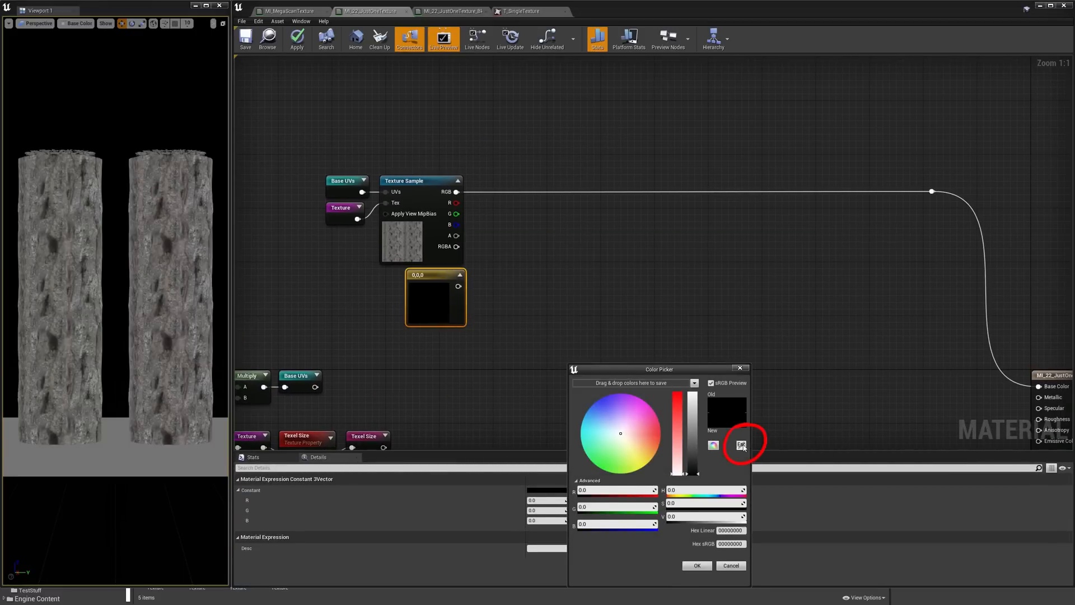
Sample a dark bark tone into a Constant3Vector with the Color Picker eyedropper
click(697, 566)
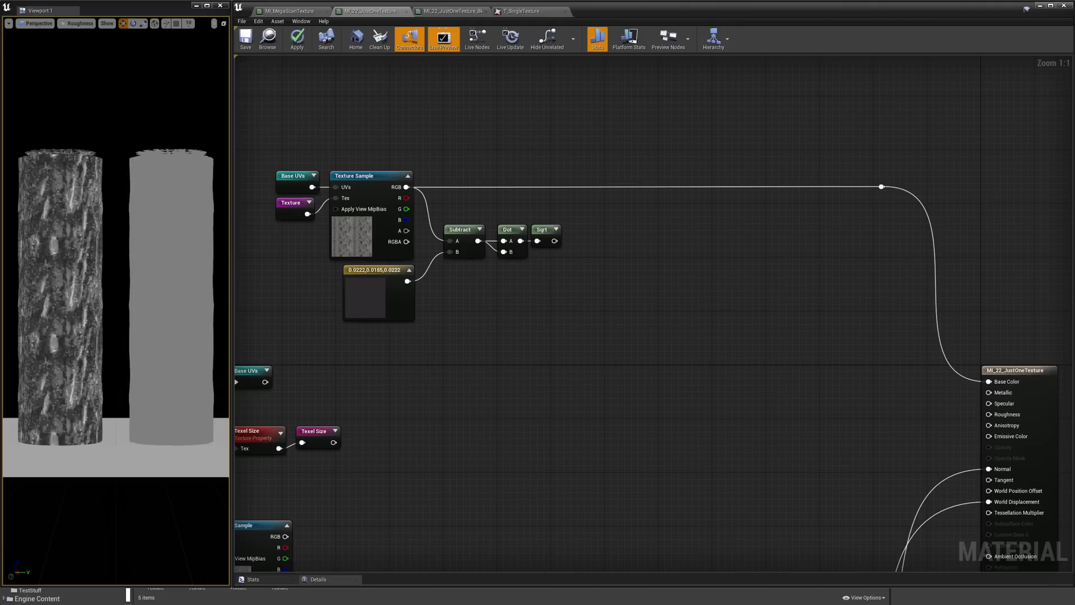
Box-select and delete the Dot and Sqrt nodes following Subtract
drag(474, 280, 564, 216)
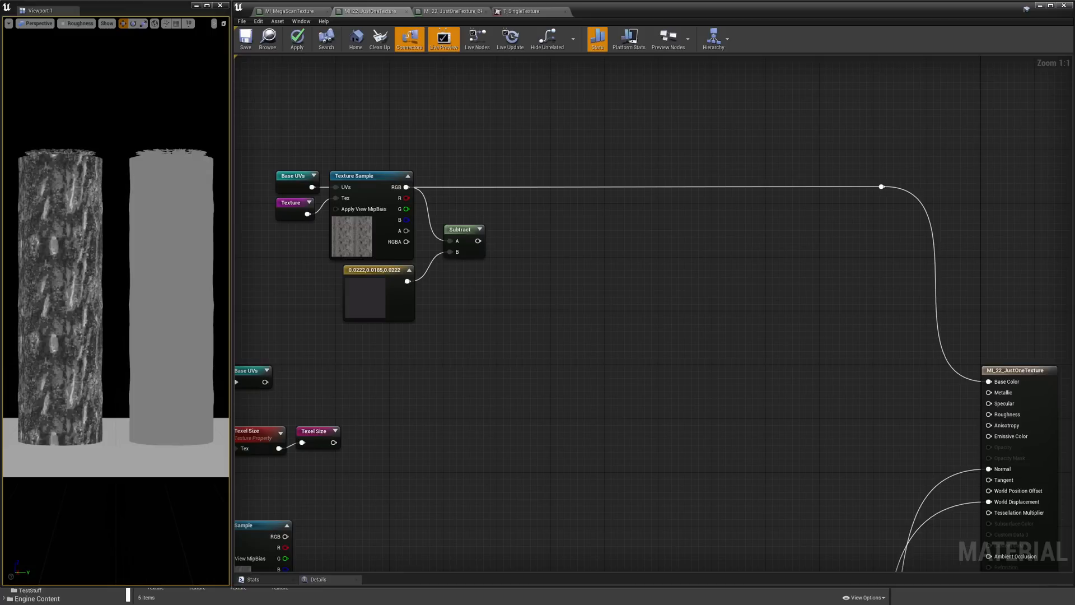
drag(503, 354, 738, 268)
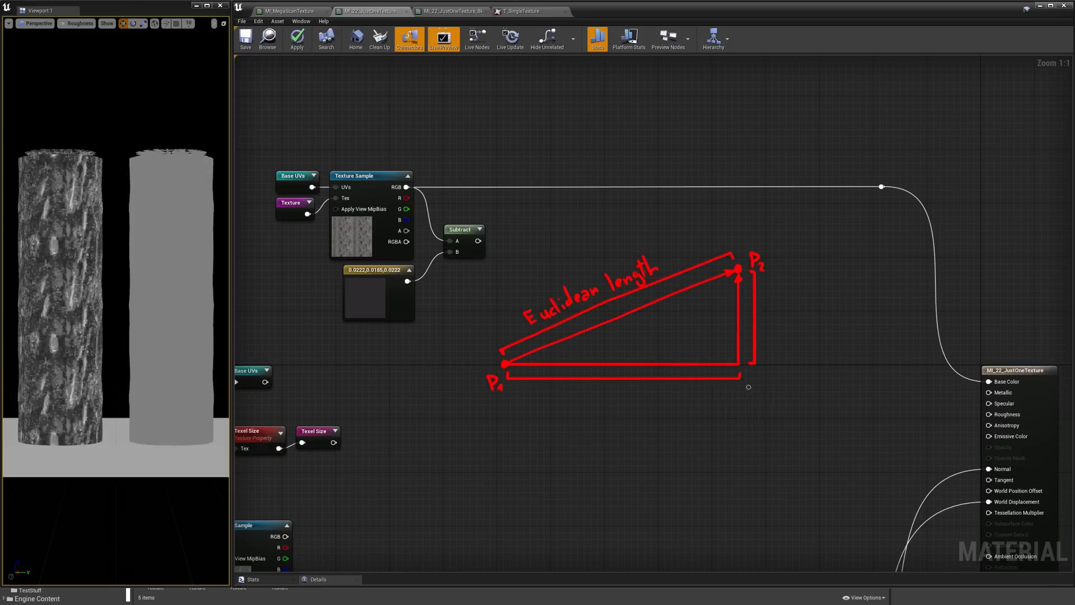
Build a Manhattan length chain: Subtract, Abs, R/G/B ComponentMasks summed by two Adds
text(Manhattan length)
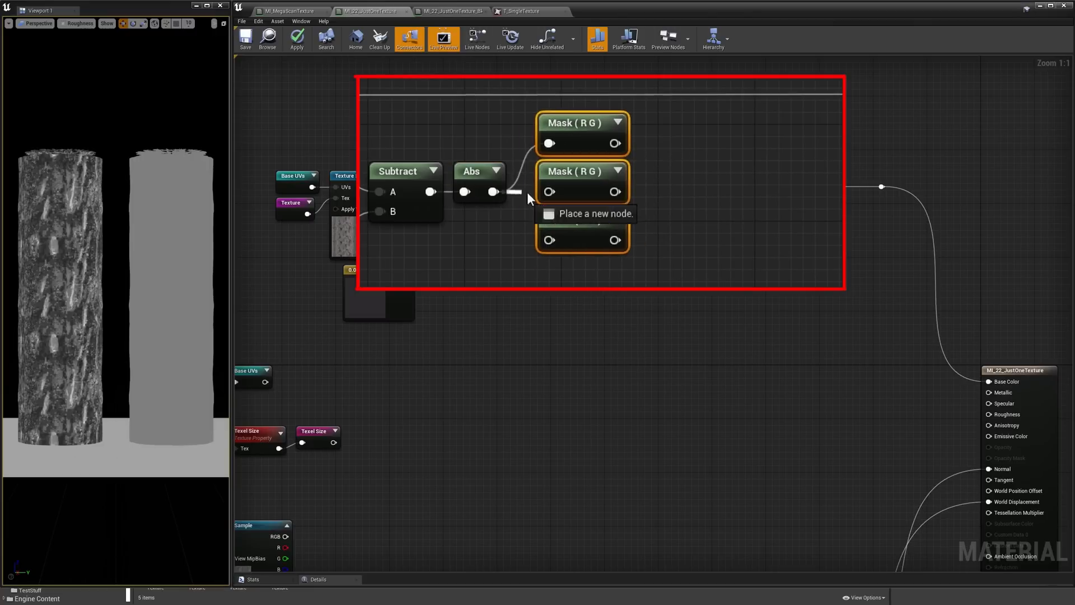
click(577, 121)
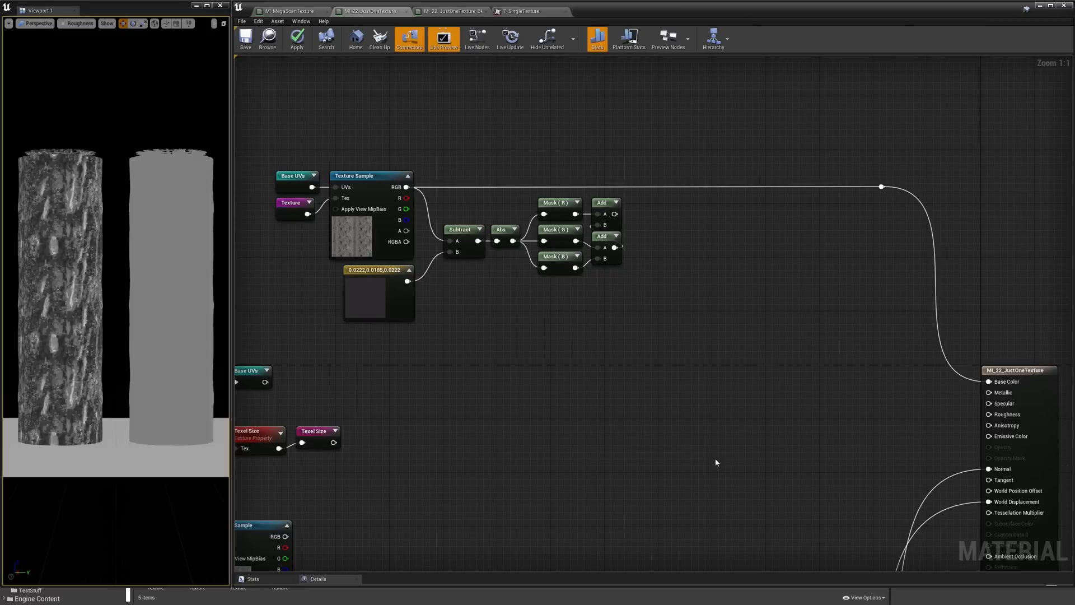
mouse_move(615, 214)
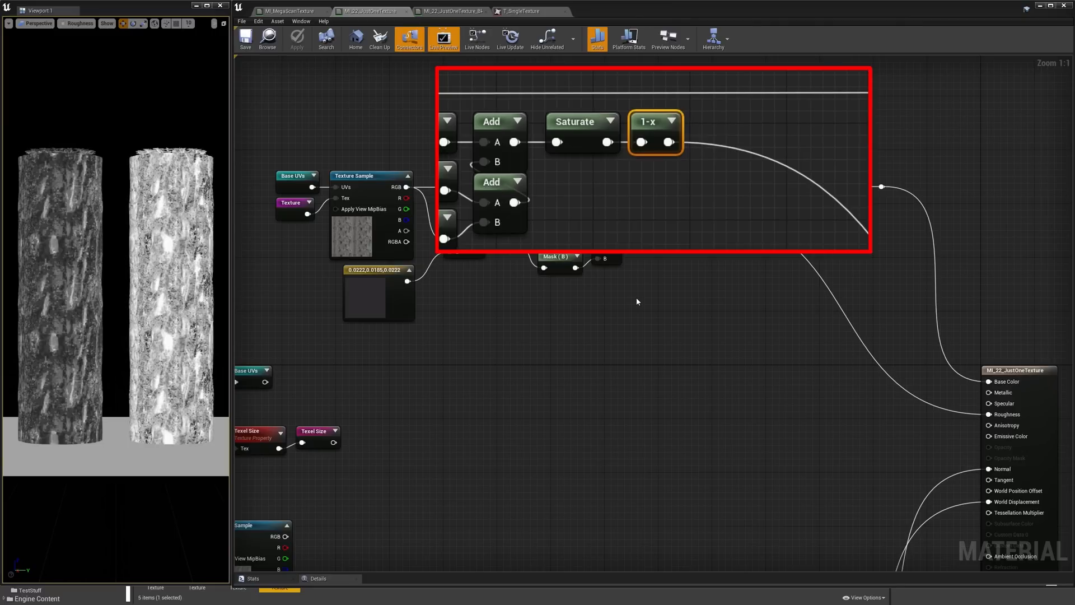
mouse_move(651, 187)
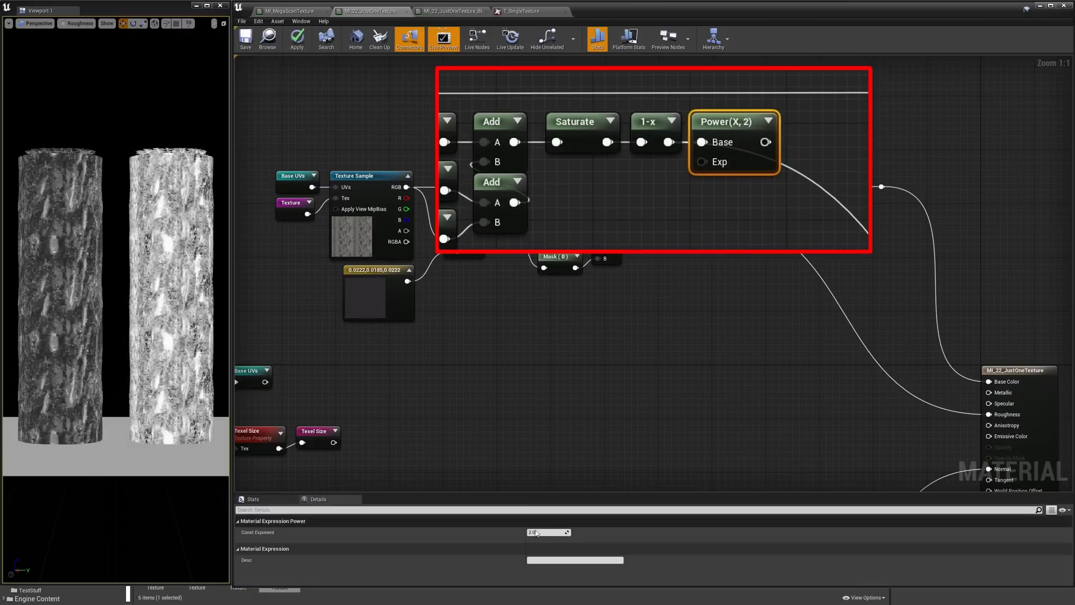
Add Saturate, 1-x and Power exponent 4 into Roughness, duplicated for a second constant
click(989, 415)
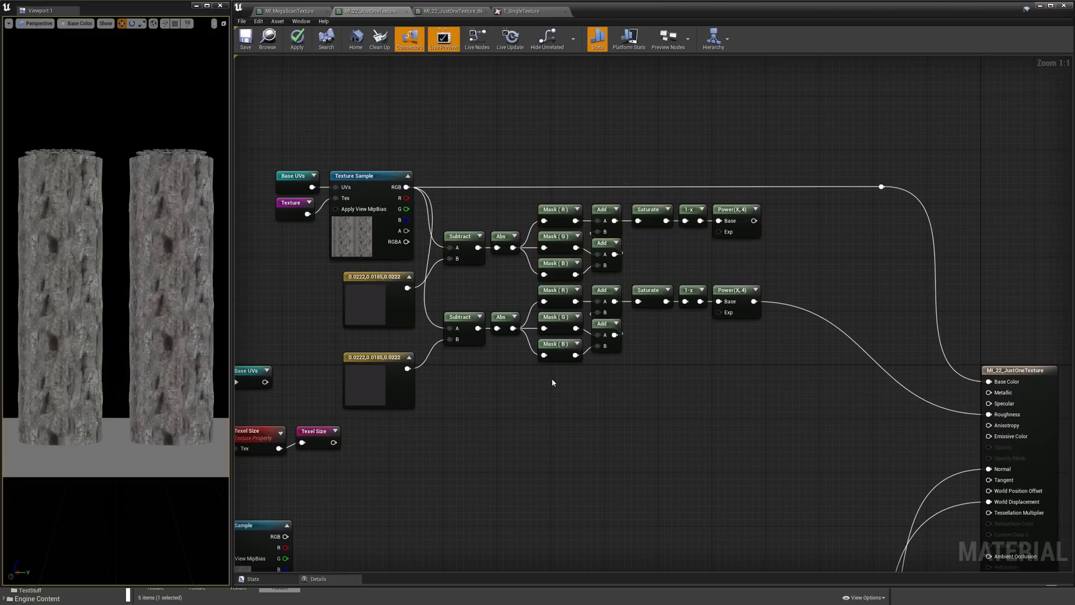
Set the first Constant3Vector to light blue-grey, about 0.49, 0.54, 0.59
double_click(374, 303)
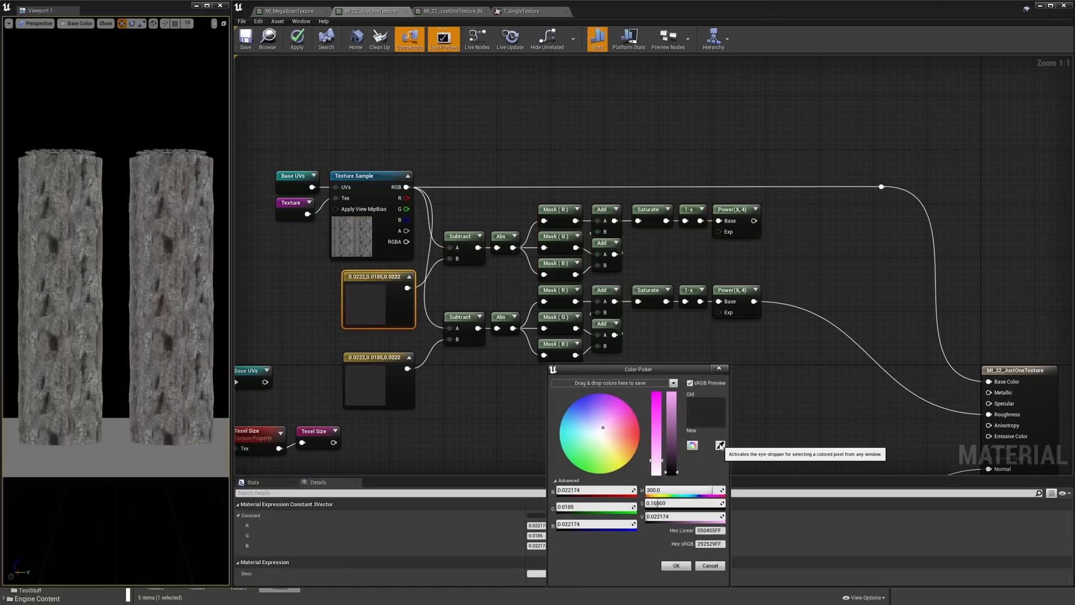
click(675, 565)
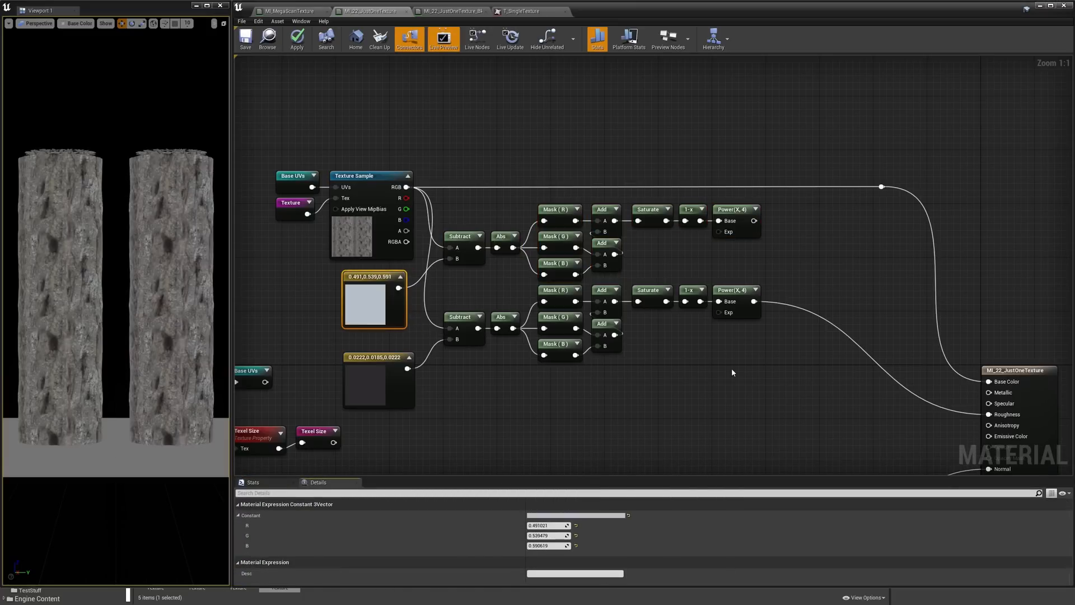
click(245, 39)
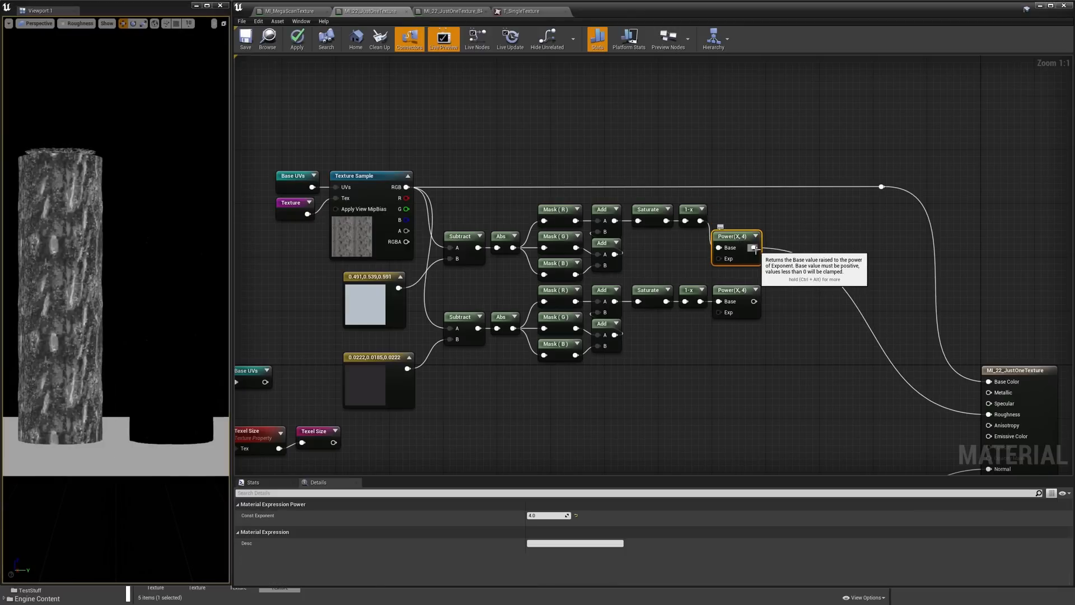
Reorder the top chain as Saturate → Power → 1-x and feed a new Max into Roughness
click(243, 37)
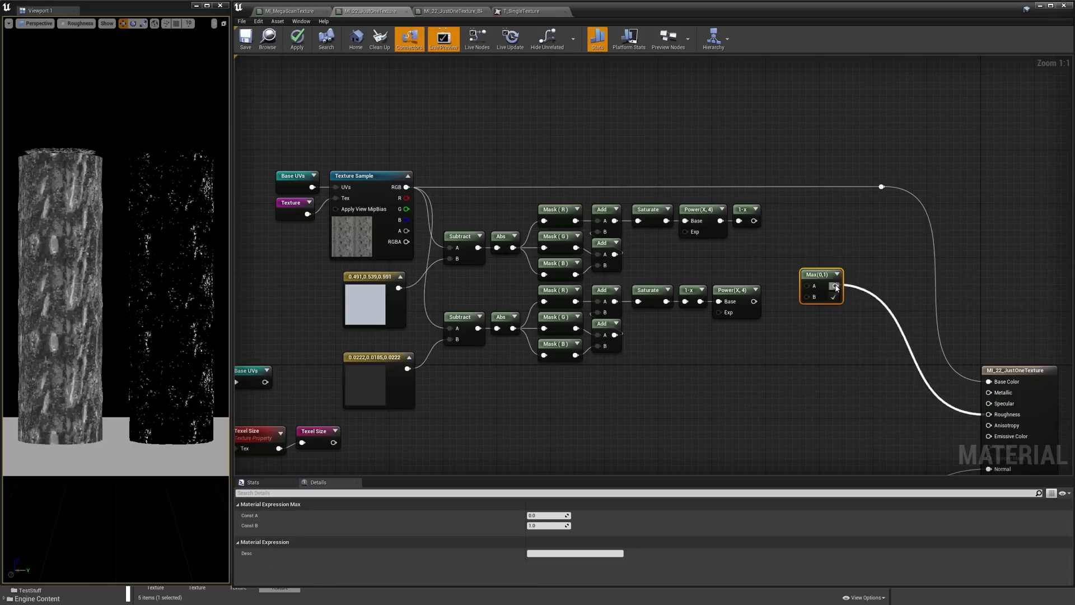
Wire both chain outputs into Max A and B, then maximize the roughness view
drag(822, 281, 794, 252)
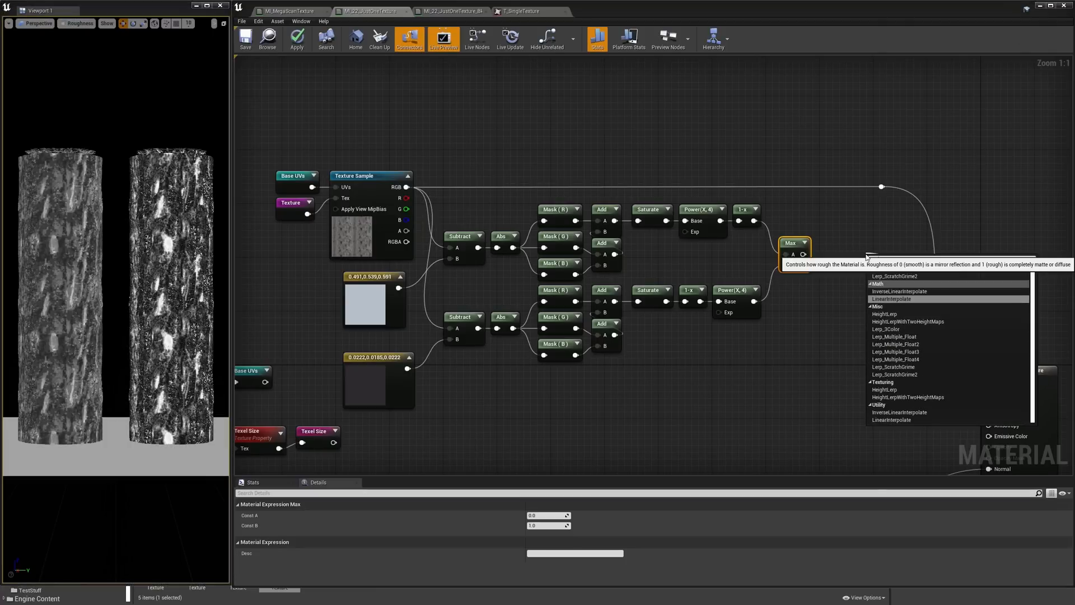
click(892, 298)
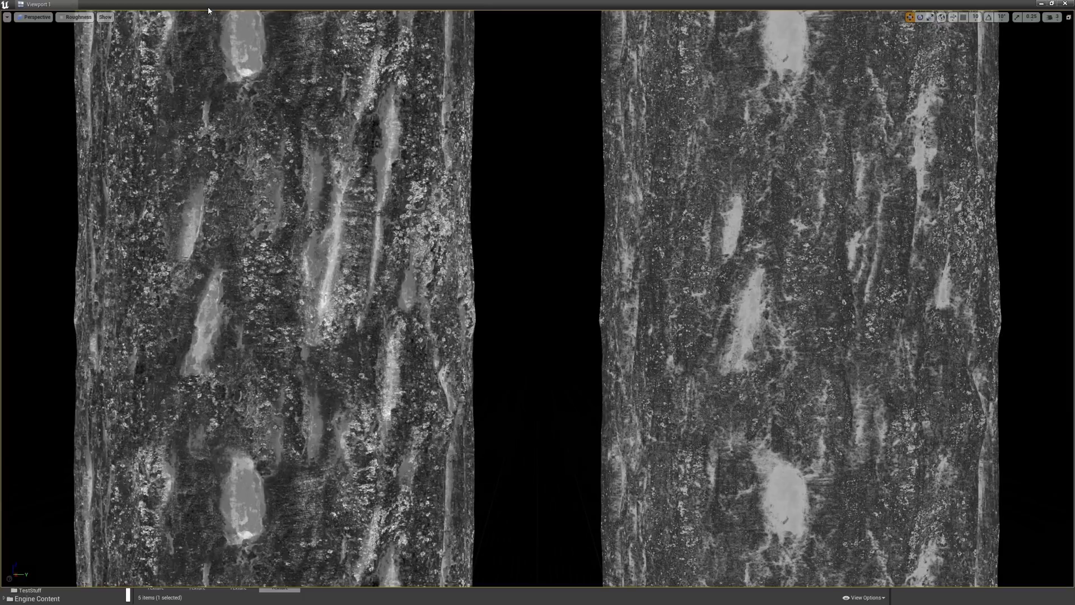
Switch the viewport's View Mode to Lit
click(78, 17)
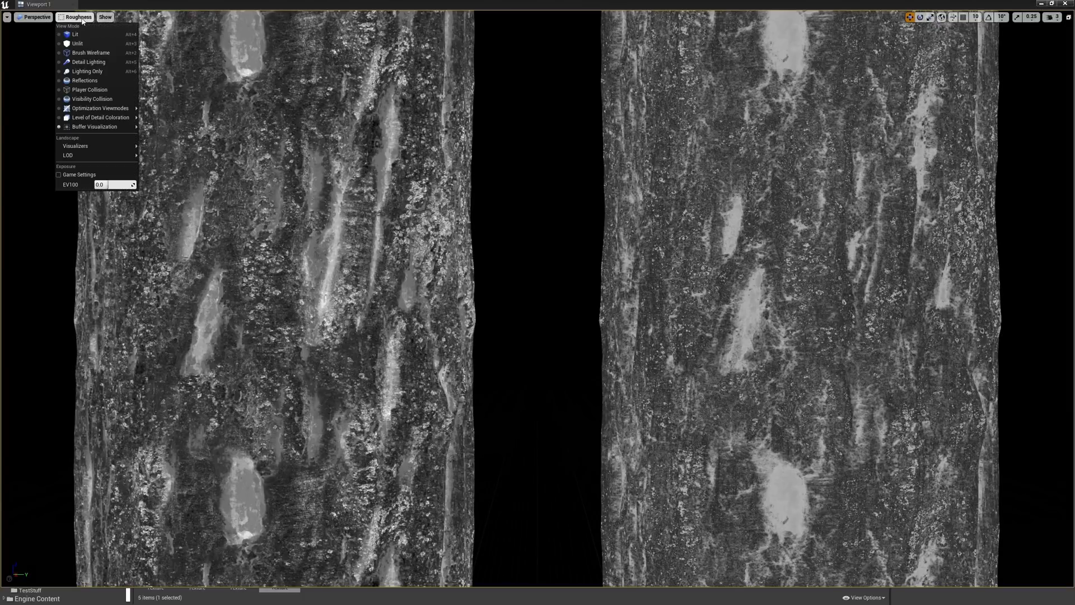
click(76, 34)
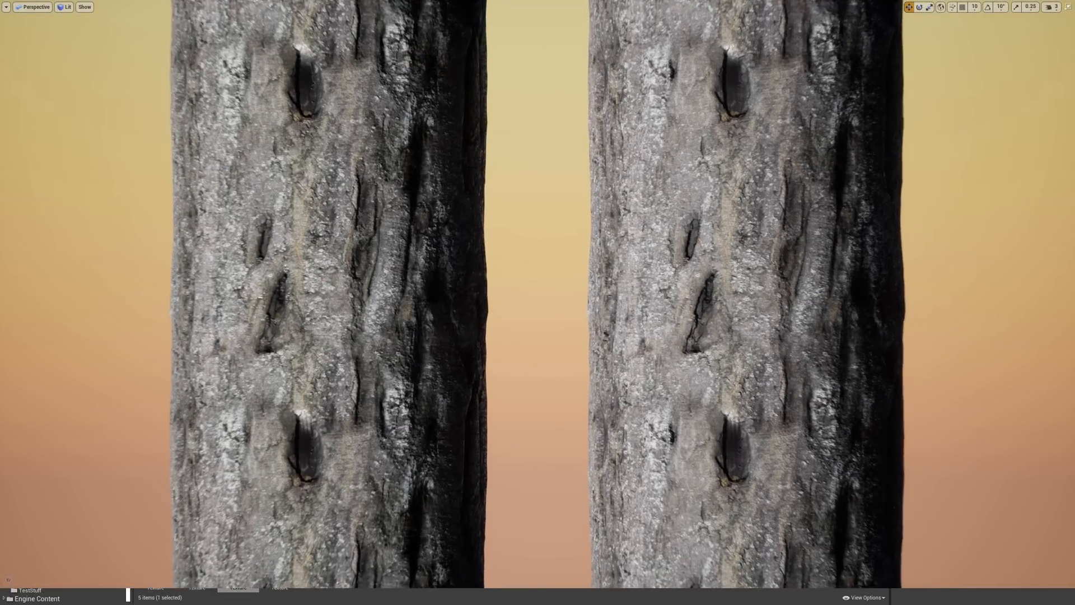
scroll(down, 3)
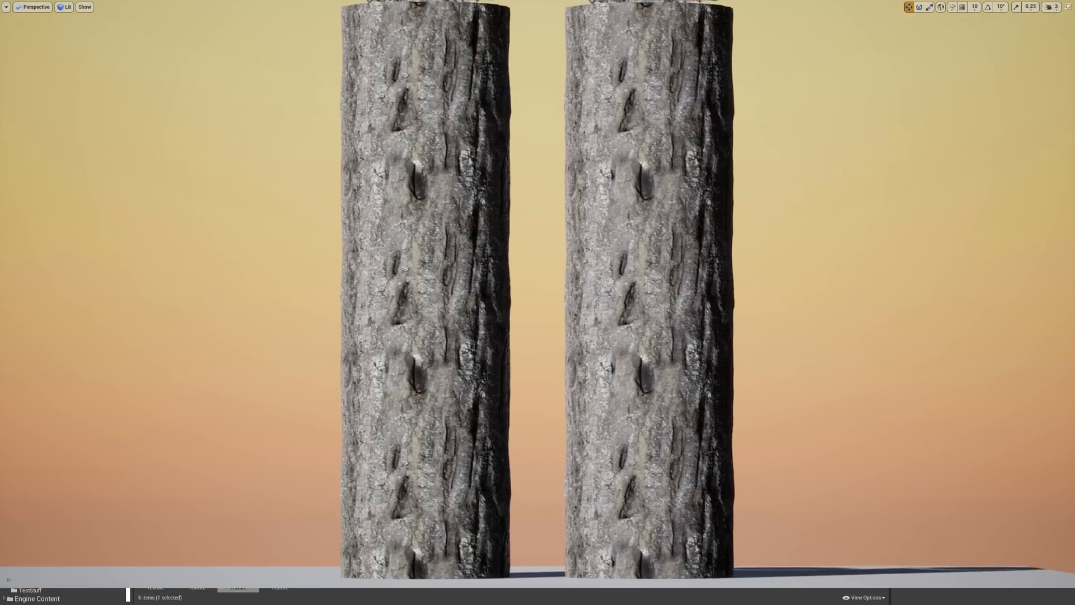
scroll(down, 3)
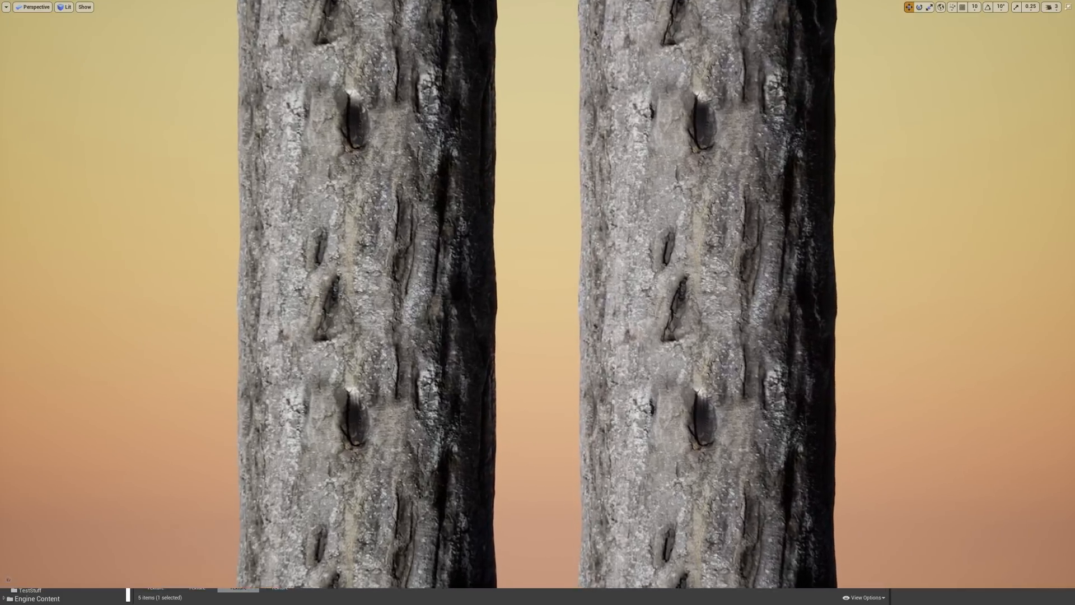